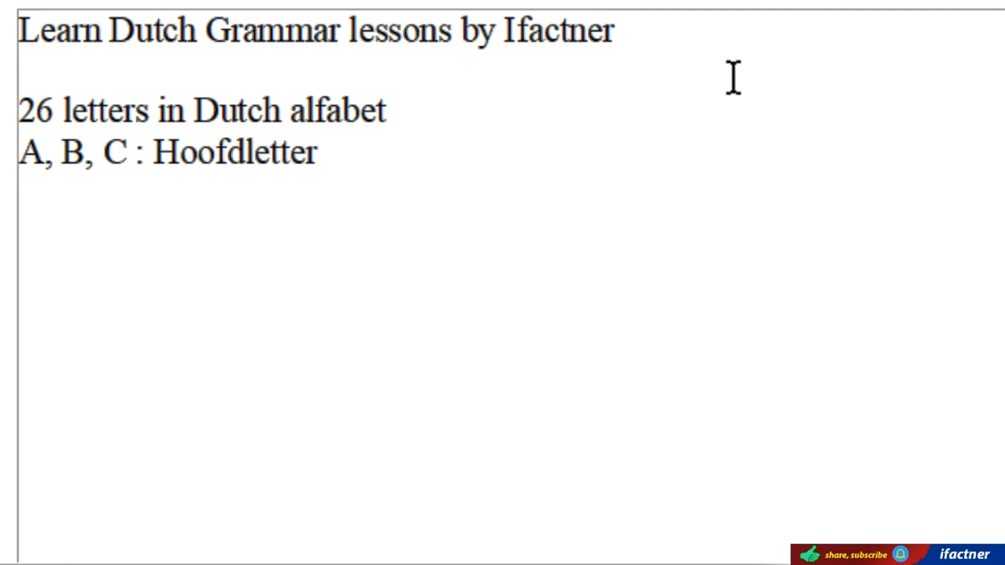
text(a,)
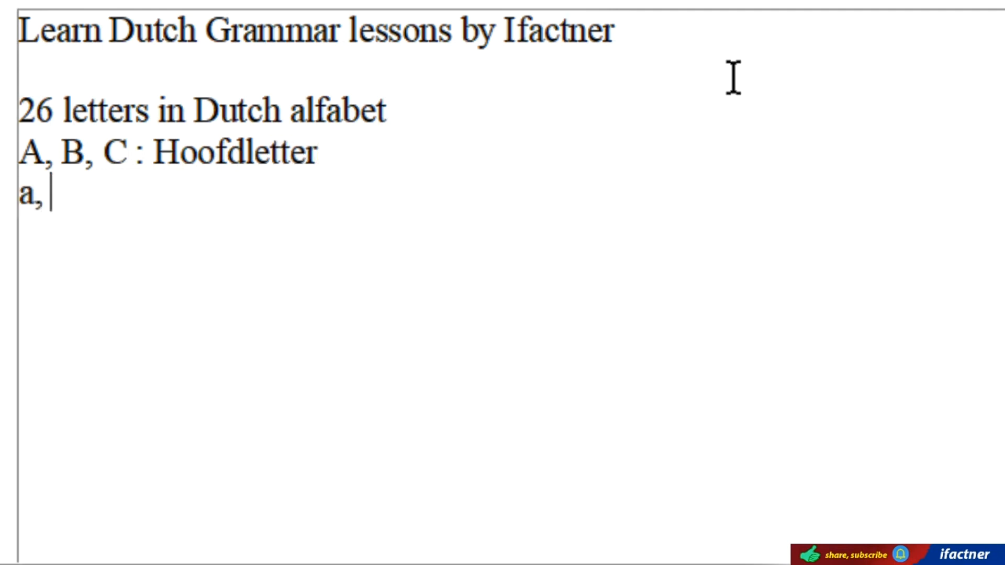
text(b,)
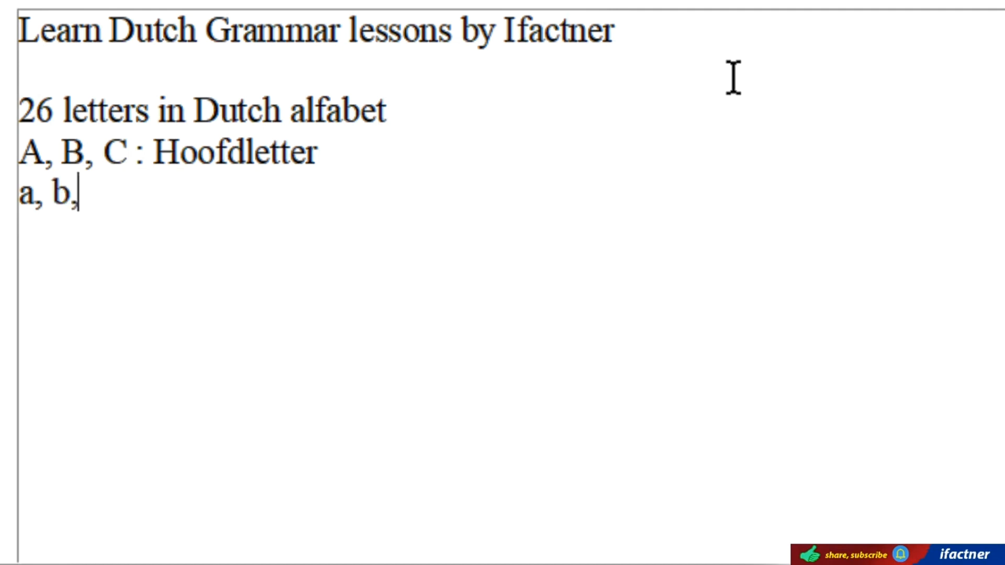
text(c : letter)
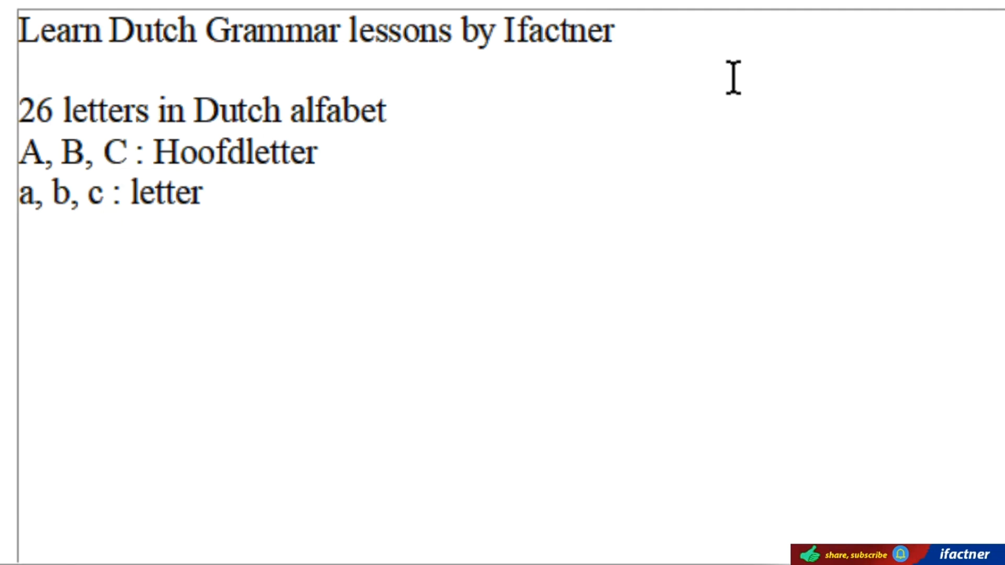
text(A)
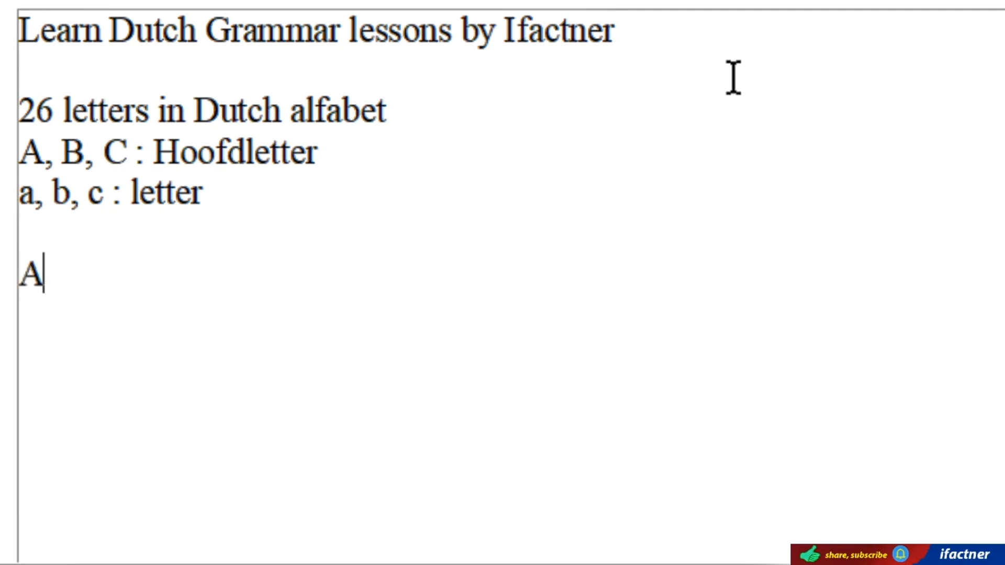
text(a, B b, C c, D)
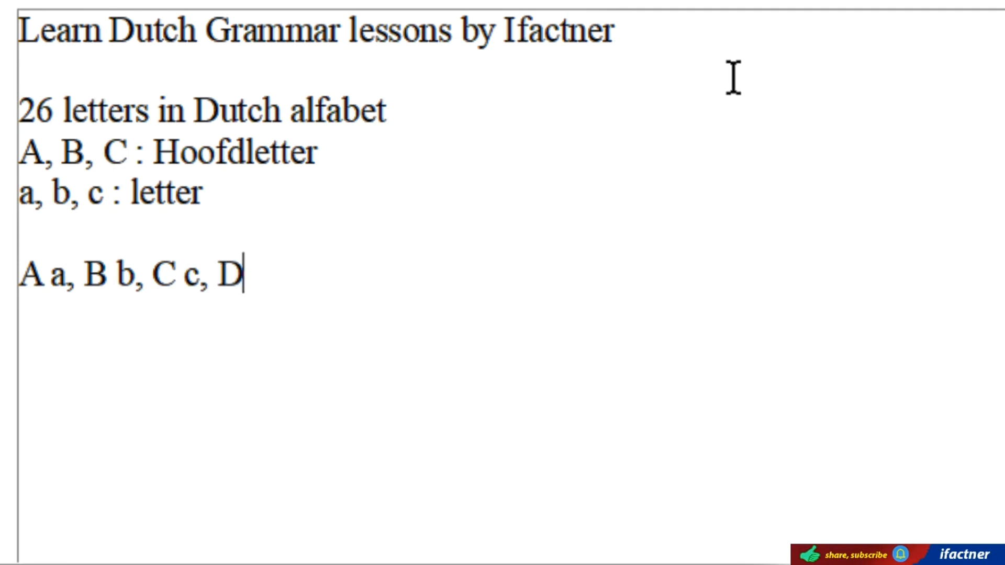